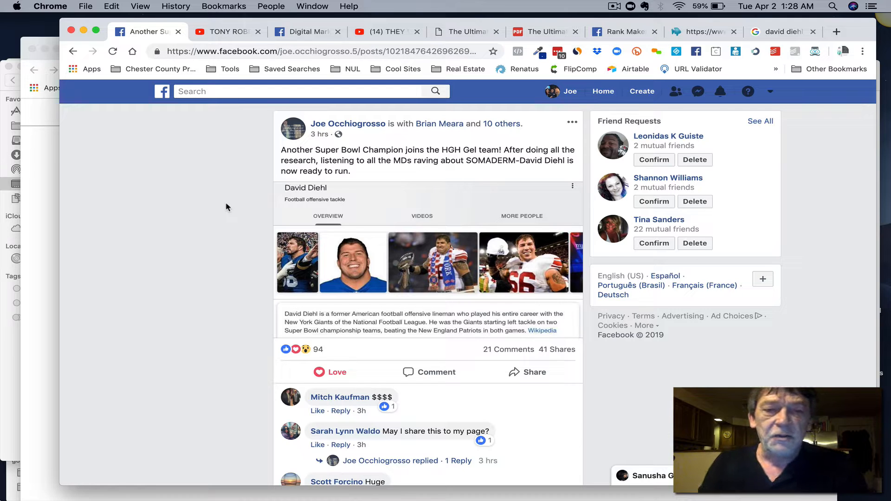
{"action": "mouse_move", "coordinate": [211, 226]}
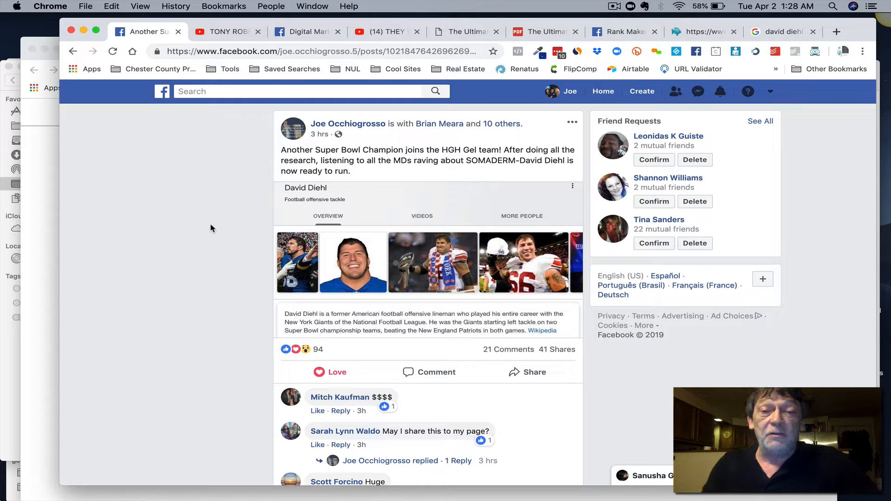
{"action": "mouse_move", "coordinate": [517, 340]}
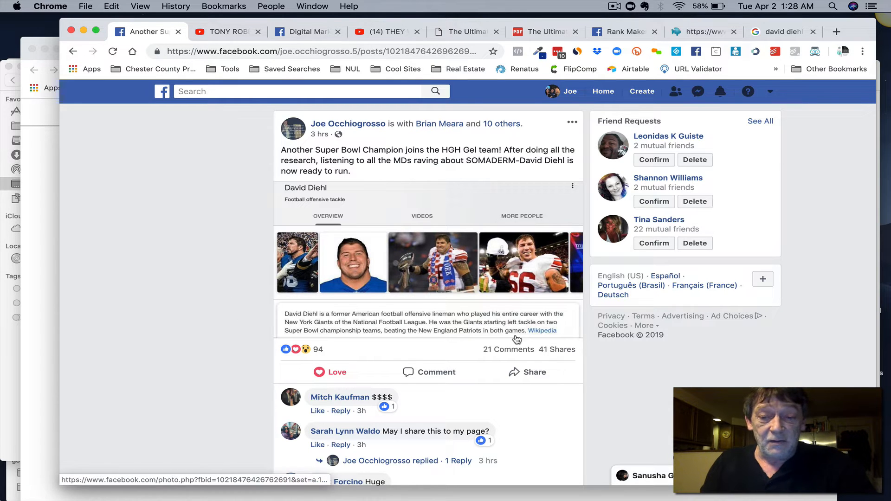
{"action": "left_click", "coordinate": [558, 350]}
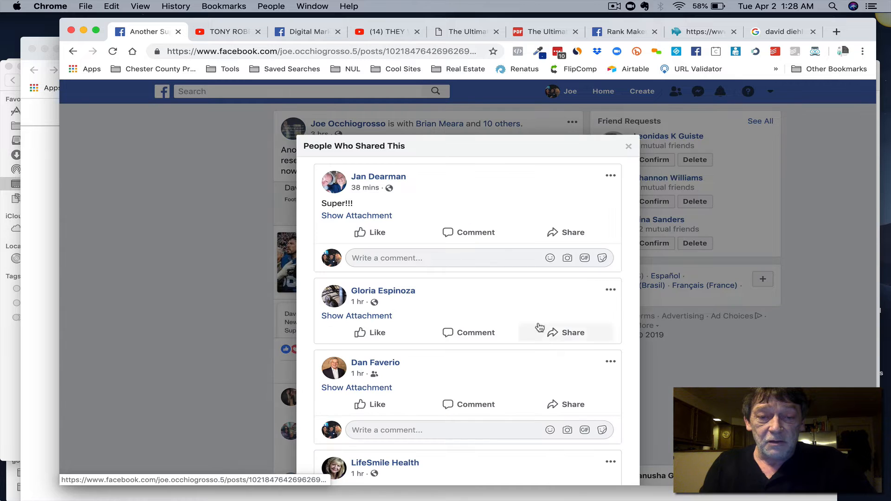
{"action": "scroll", "scroll_direction": "down", "scroll_amount": 3}
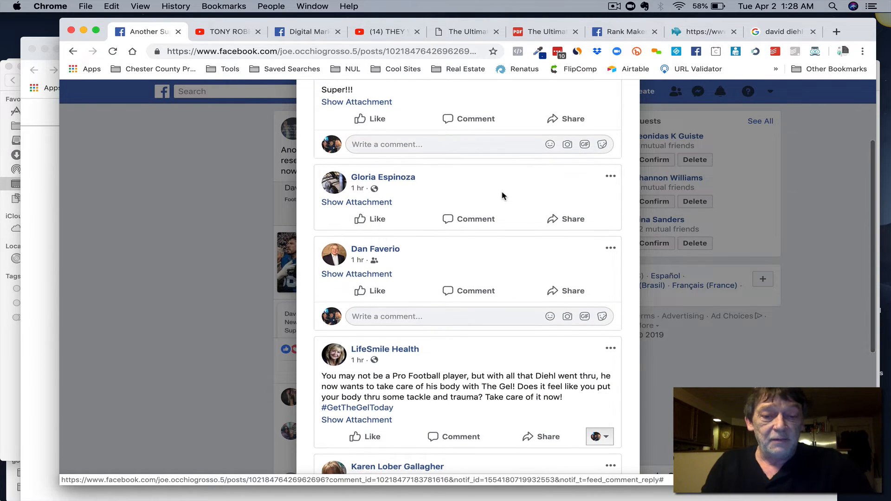
{"action": "scroll", "scroll_direction": "down", "scroll_amount": 3}
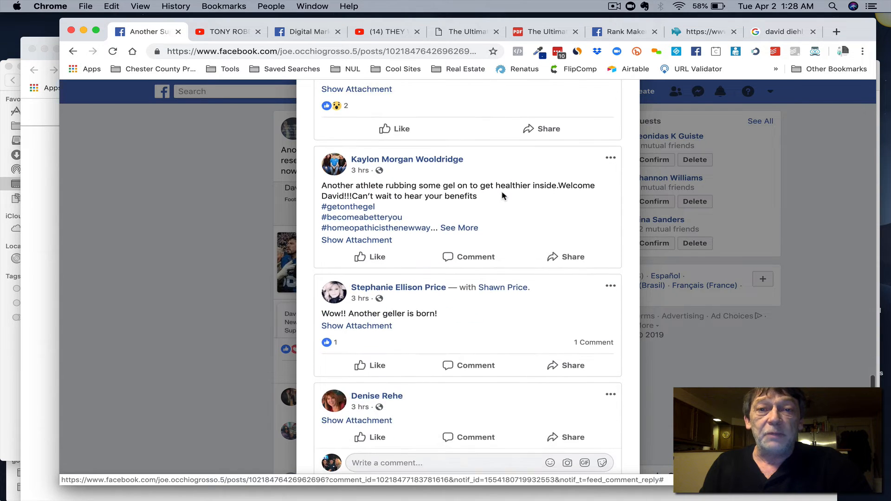
{"action": "scroll", "scroll_direction": "down", "scroll_amount": 3}
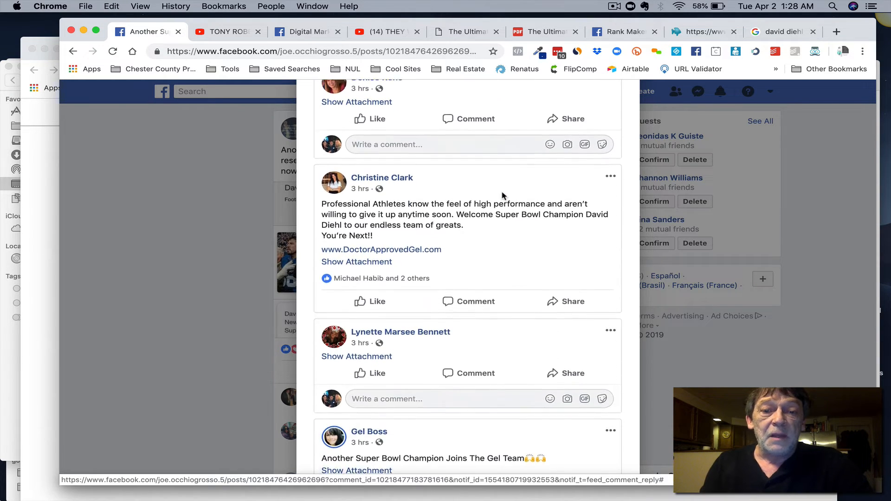
{"action": "scroll", "scroll_direction": "down", "scroll_amount": 3}
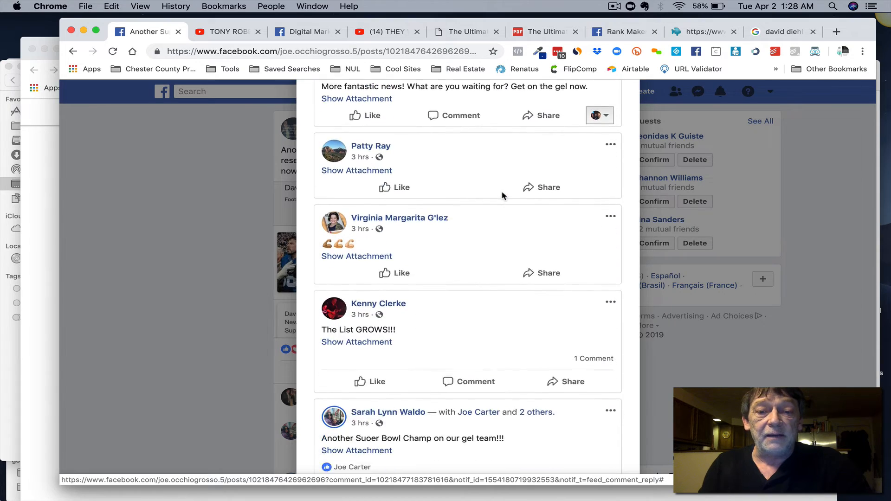
{"action": "scroll", "scroll_direction": "down", "scroll_amount": 3}
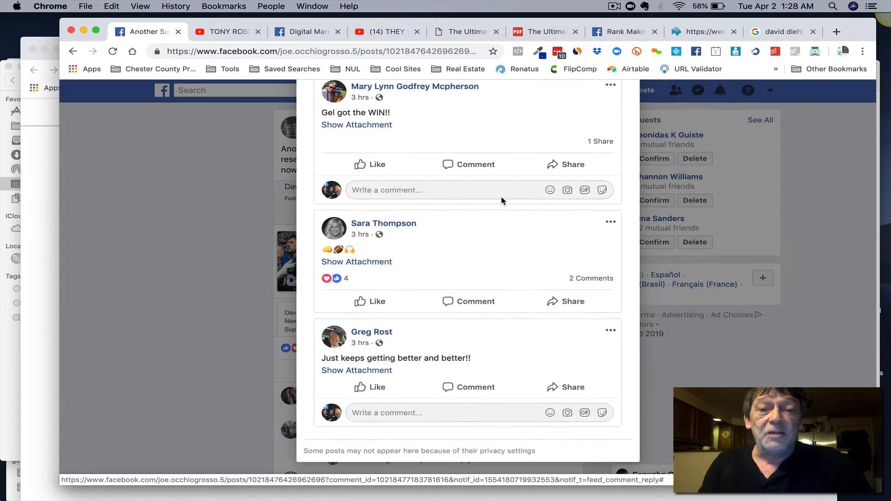
{"action": "left_click", "coordinate": [601, 141]}
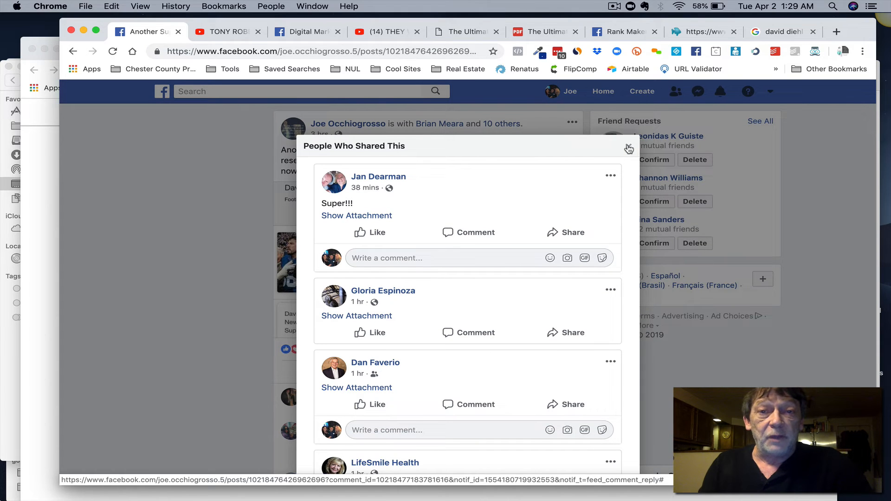
{"action": "mouse_move", "coordinate": [628, 149]}
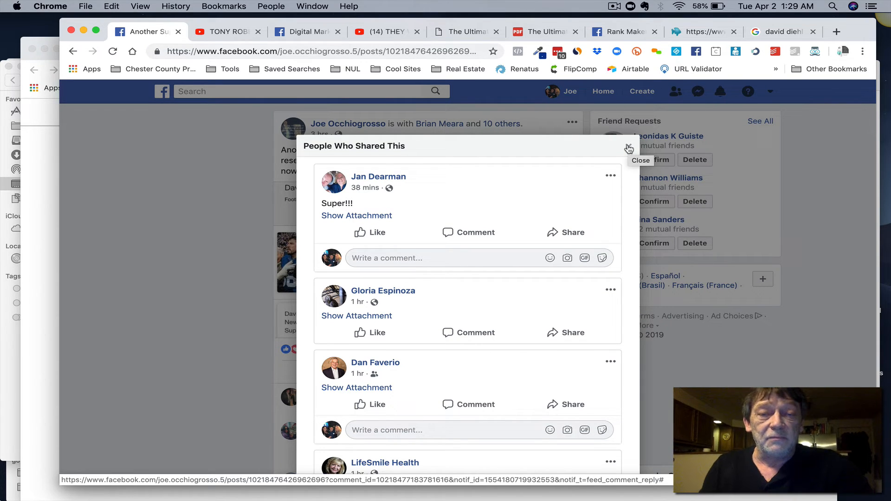